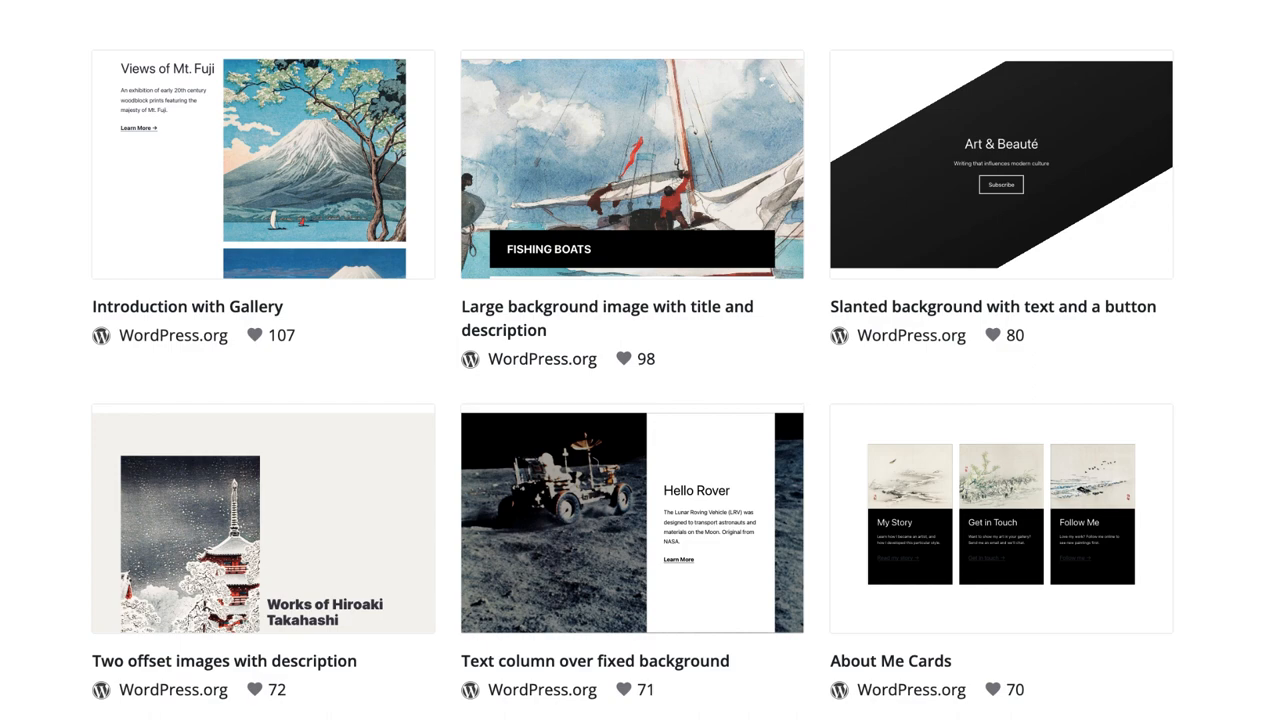
Switch from the Pattern Directory to the editor's draft page titled 'Patterns'
left_click(632, 167)
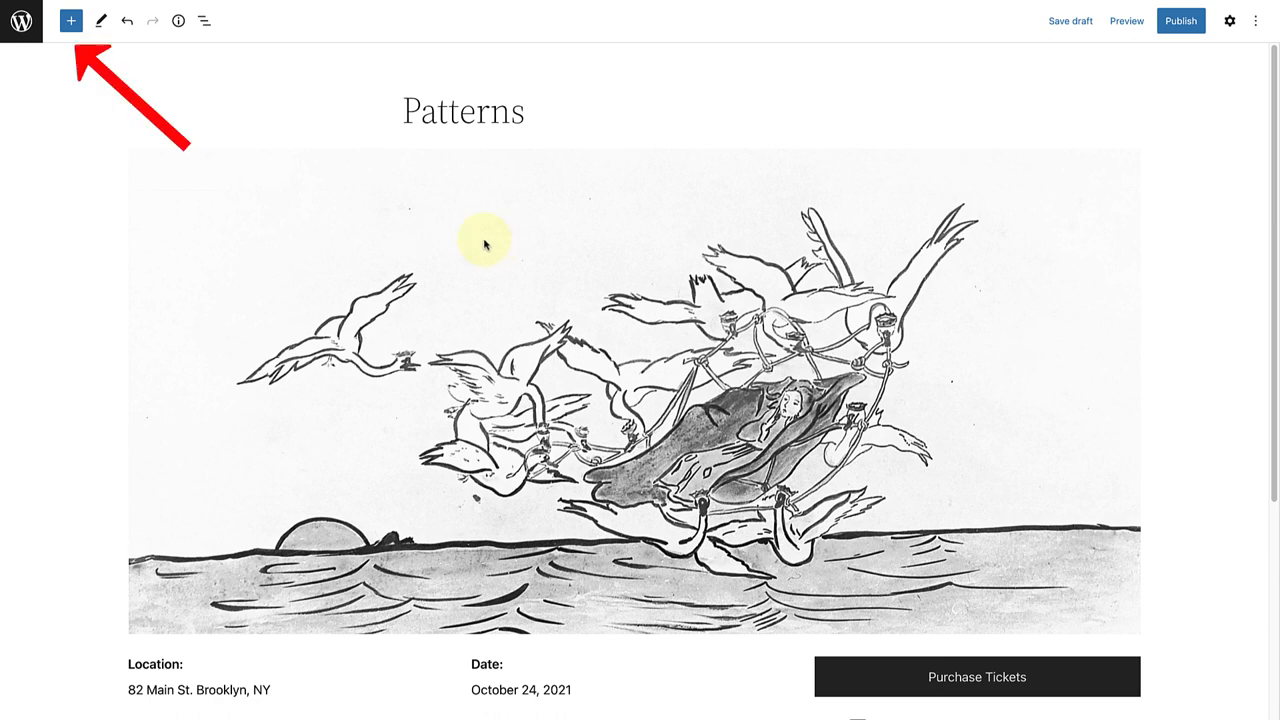
Show the inserter's Patterns tab with the Featured category selected
left_click(70, 20)
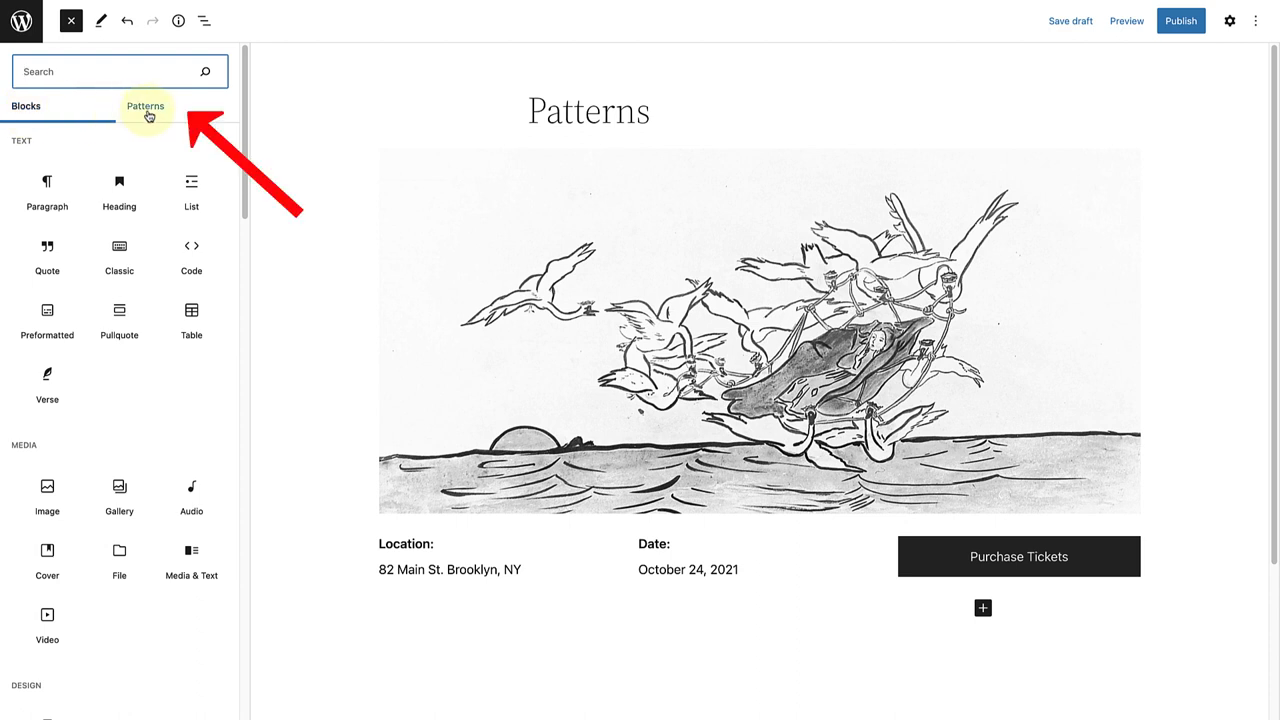
left_click(145, 105)
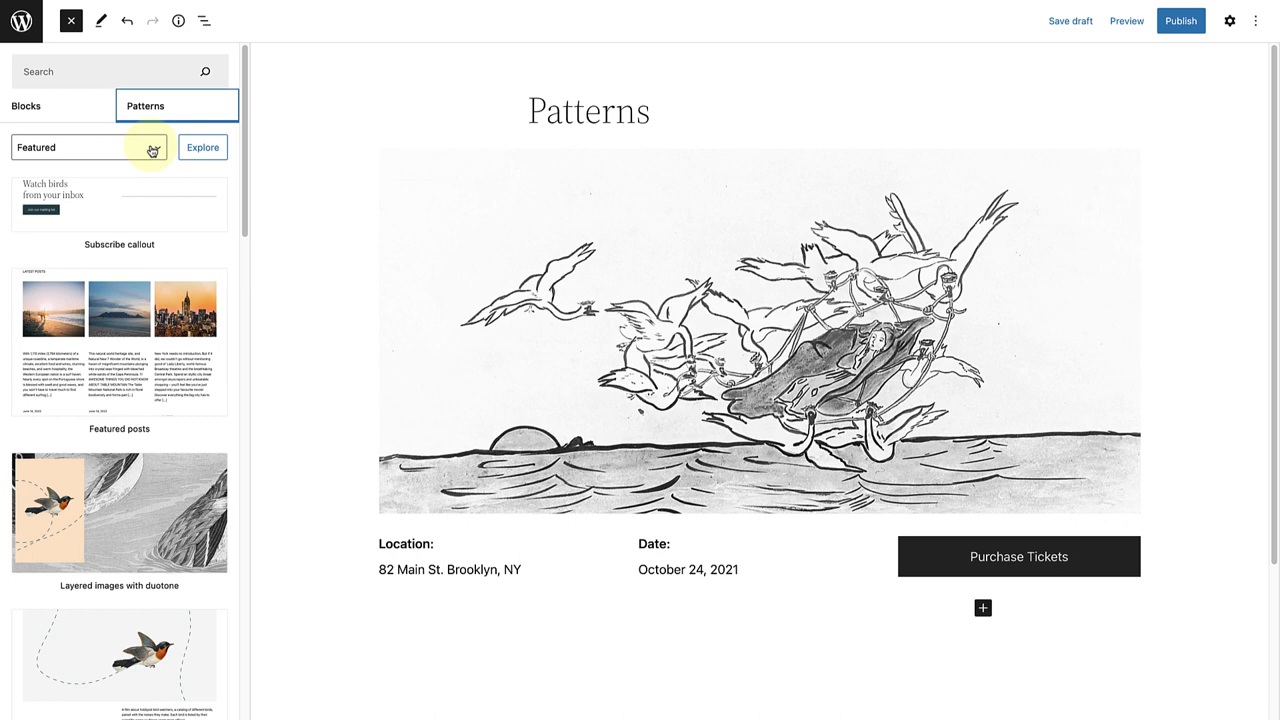
left_click(85, 147)
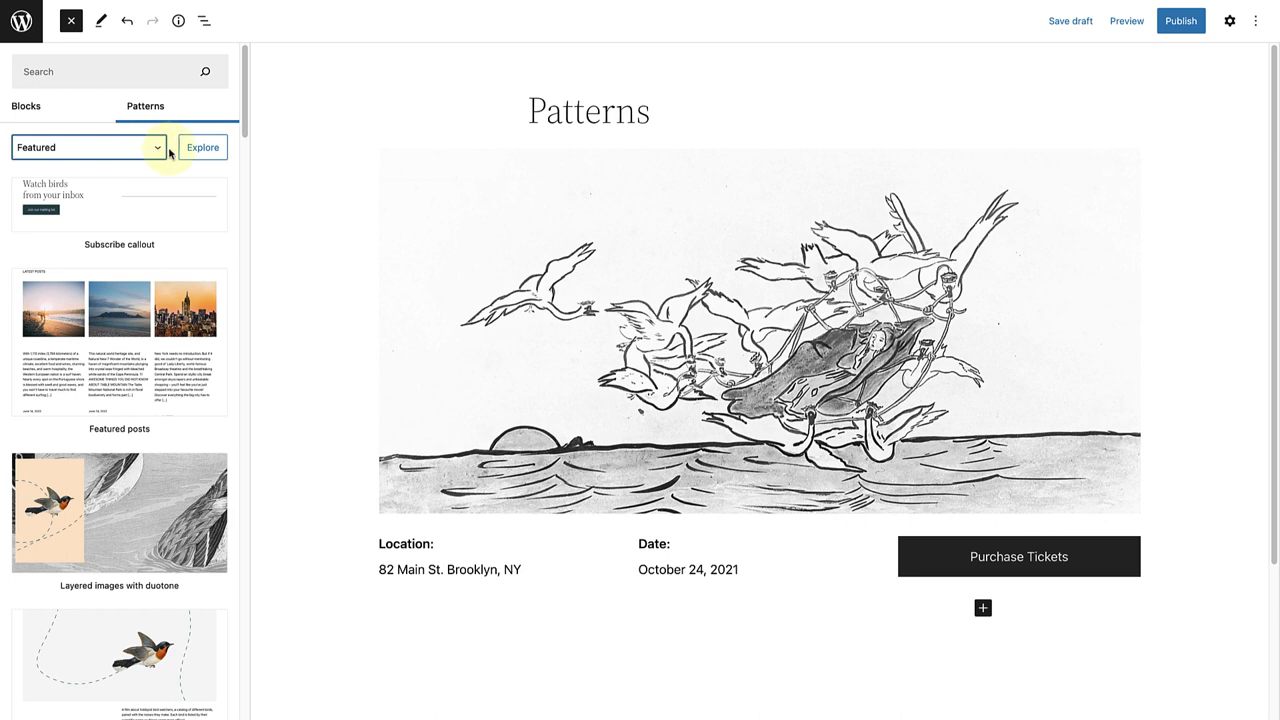
left_click(202, 147)
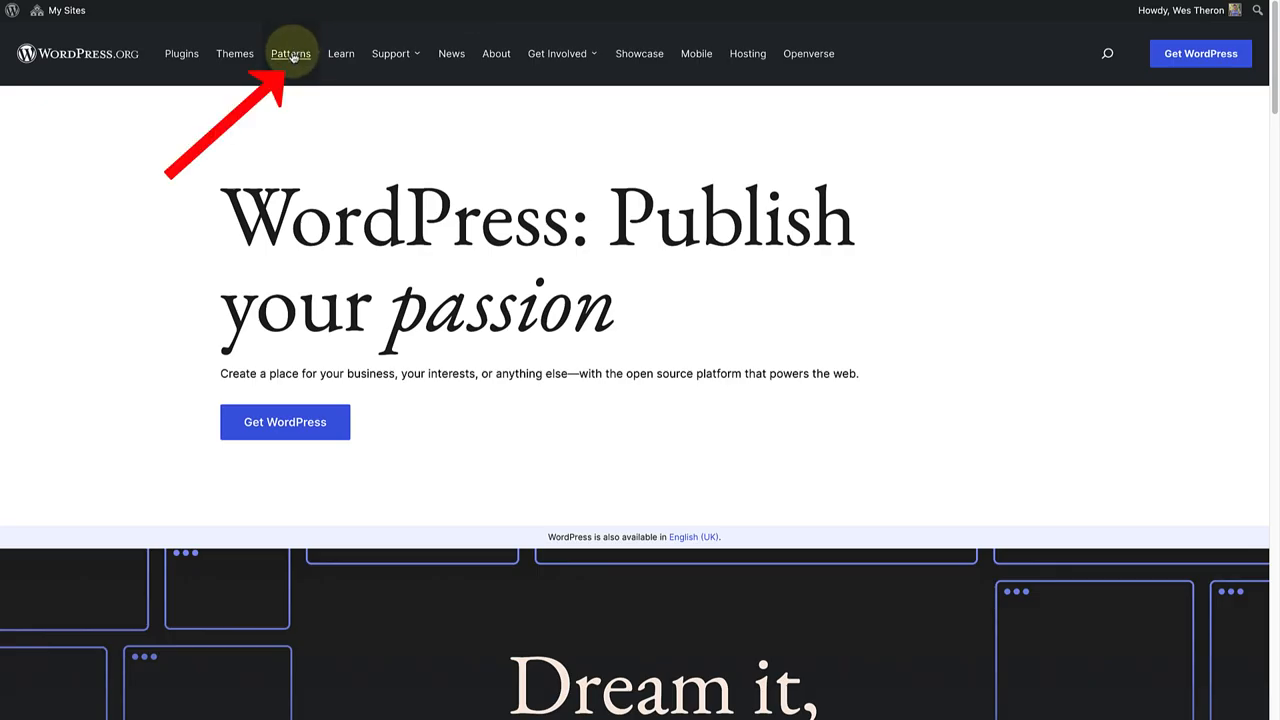
Open the Pattern Directory, copy the Our Mission/Our Events pattern, and filter to Buttons
left_click(291, 53)
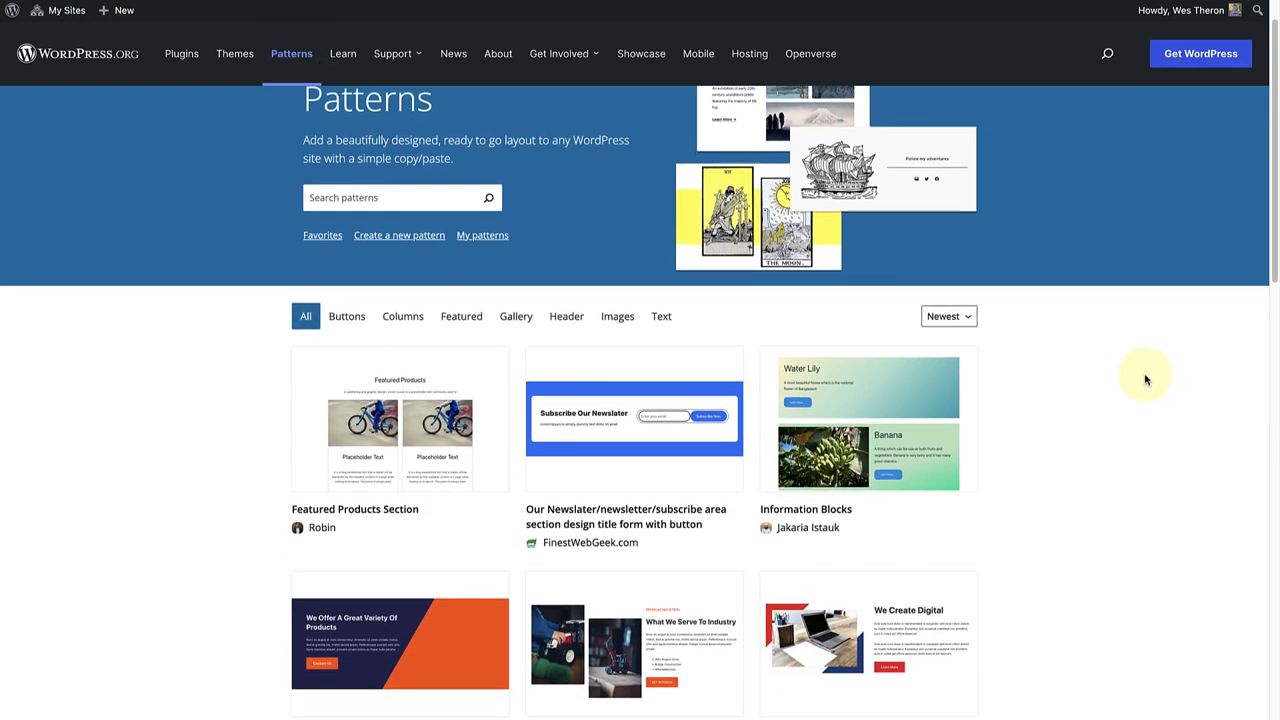
scroll("down", 3)
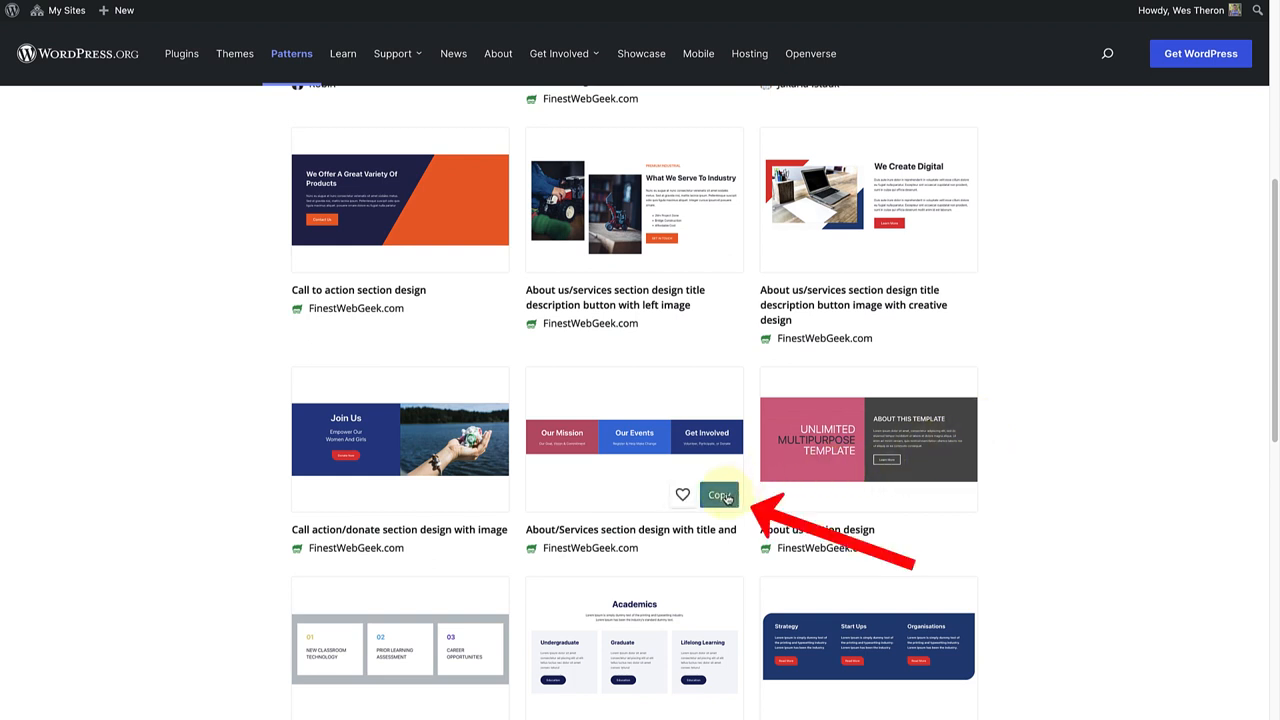
left_click(719, 495)
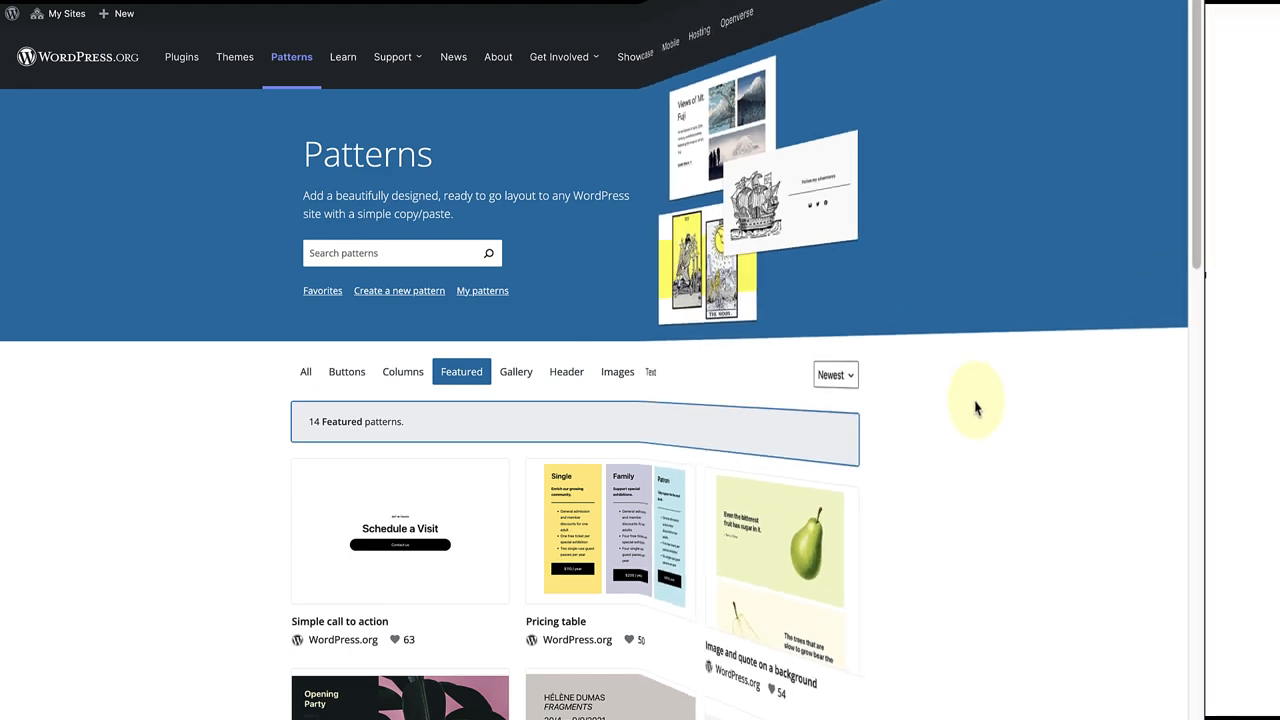
left_click(346, 371)
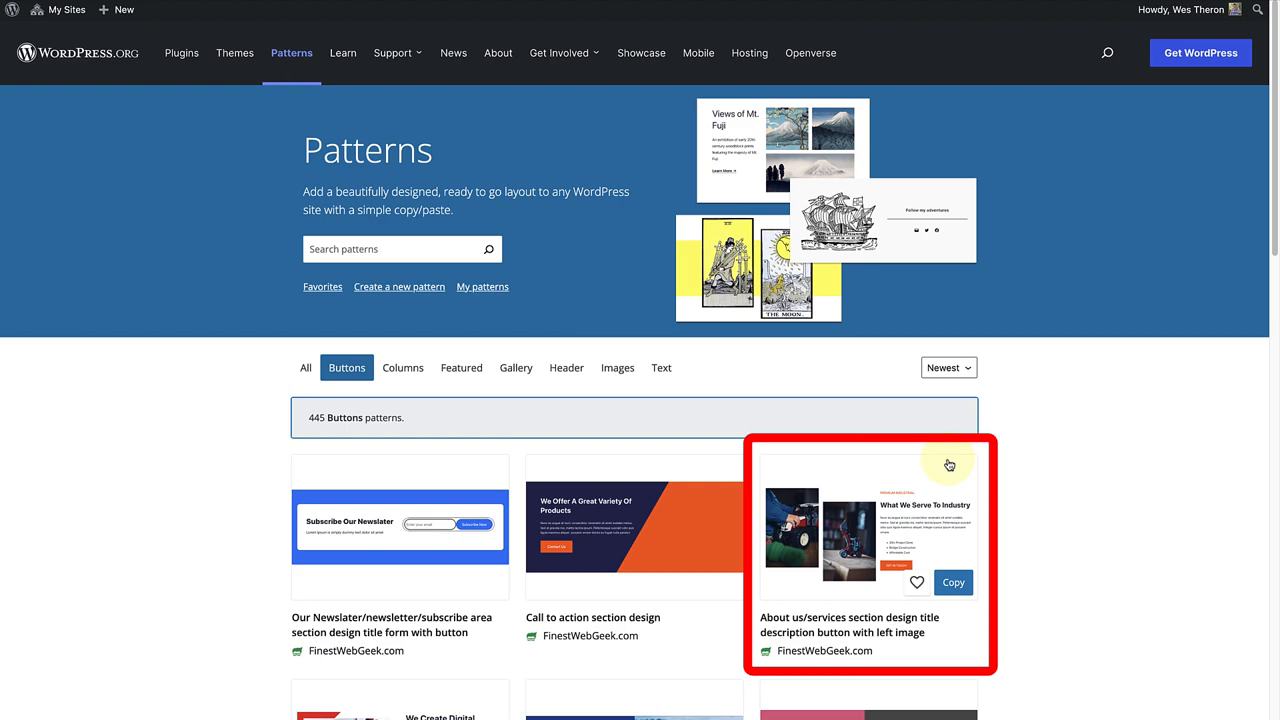
Open the About us/services section pattern with left image
left_click(866, 535)
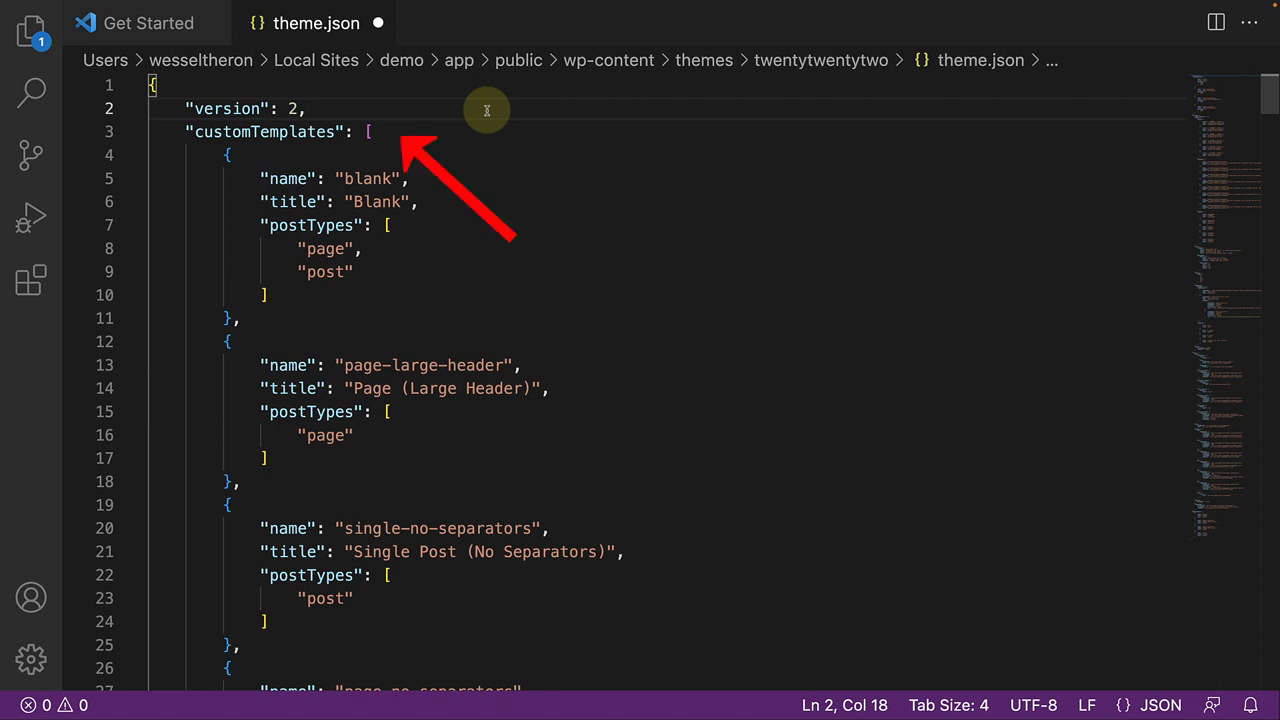
Add a "patterns" list after "version" in theme.json holding the About us/services slug
key("Enter")
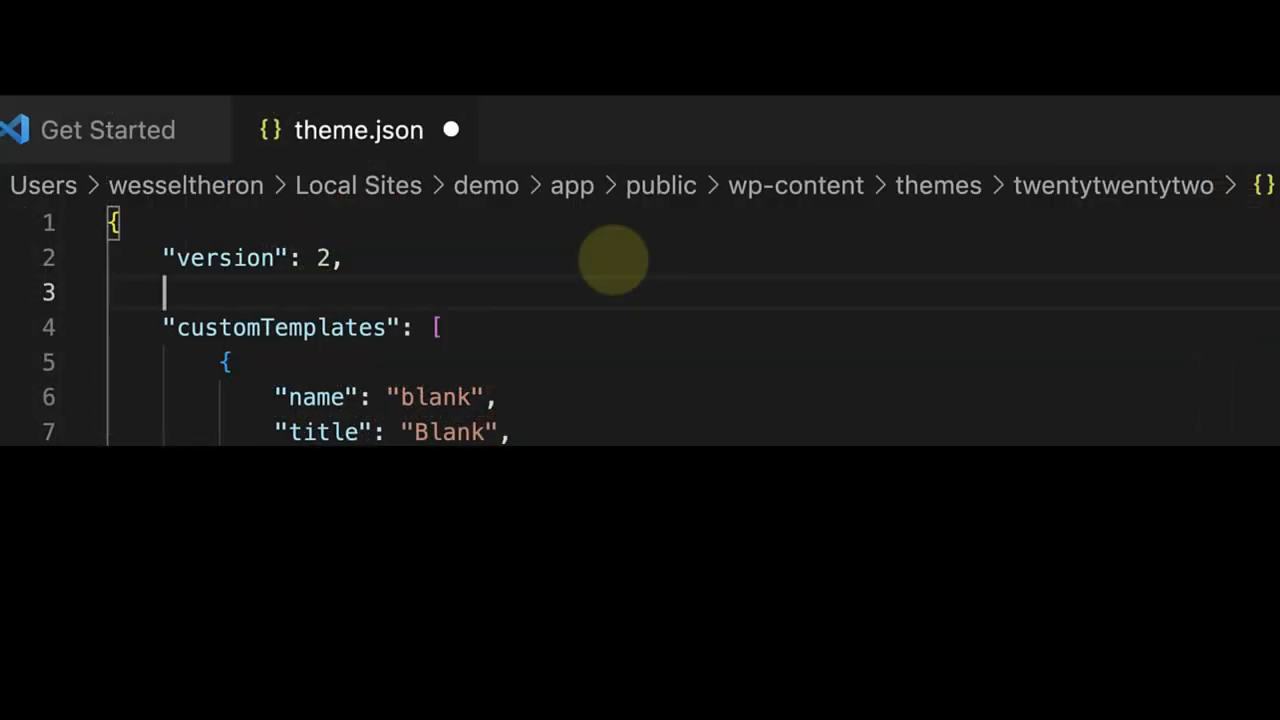
type("\"\"")
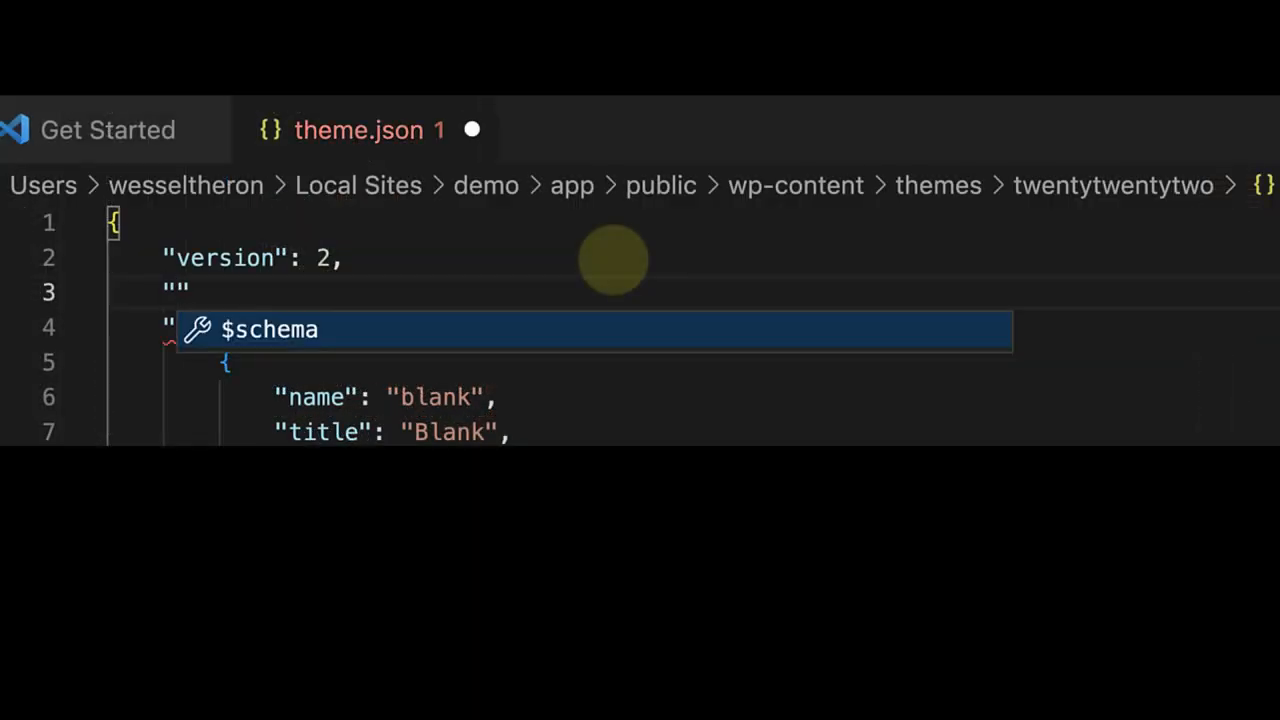
type("patter")
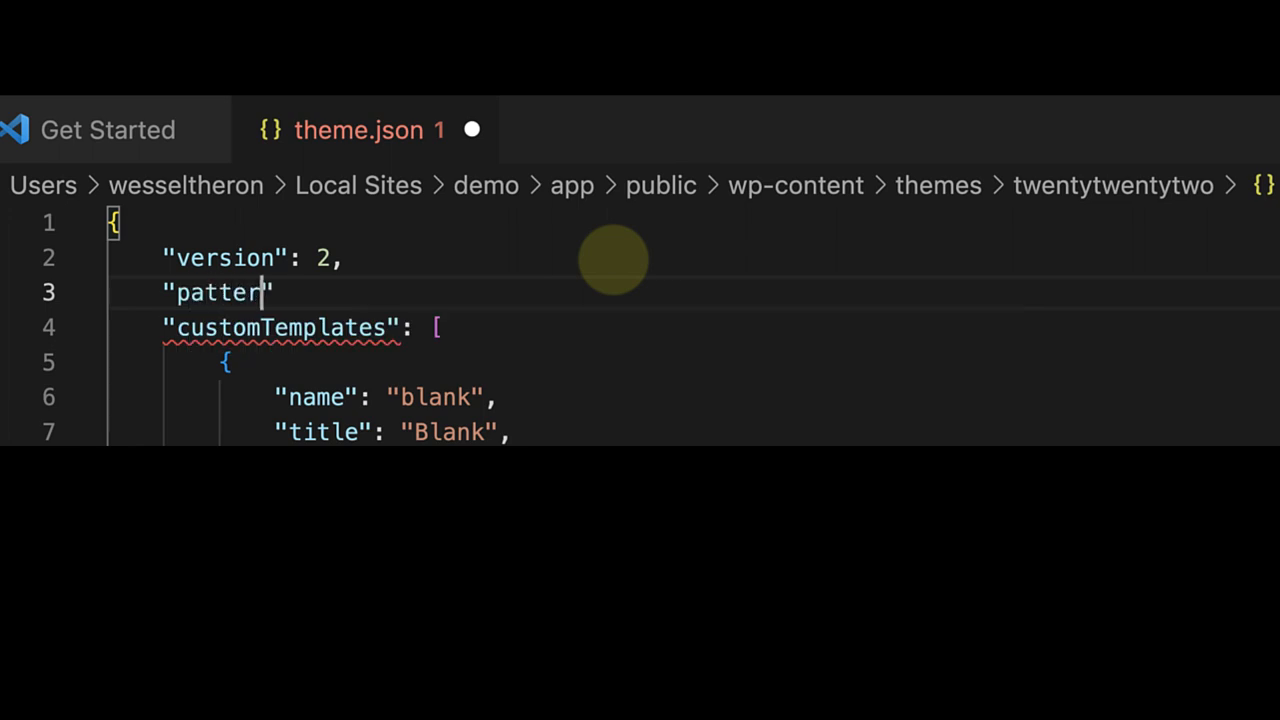
type("ns")
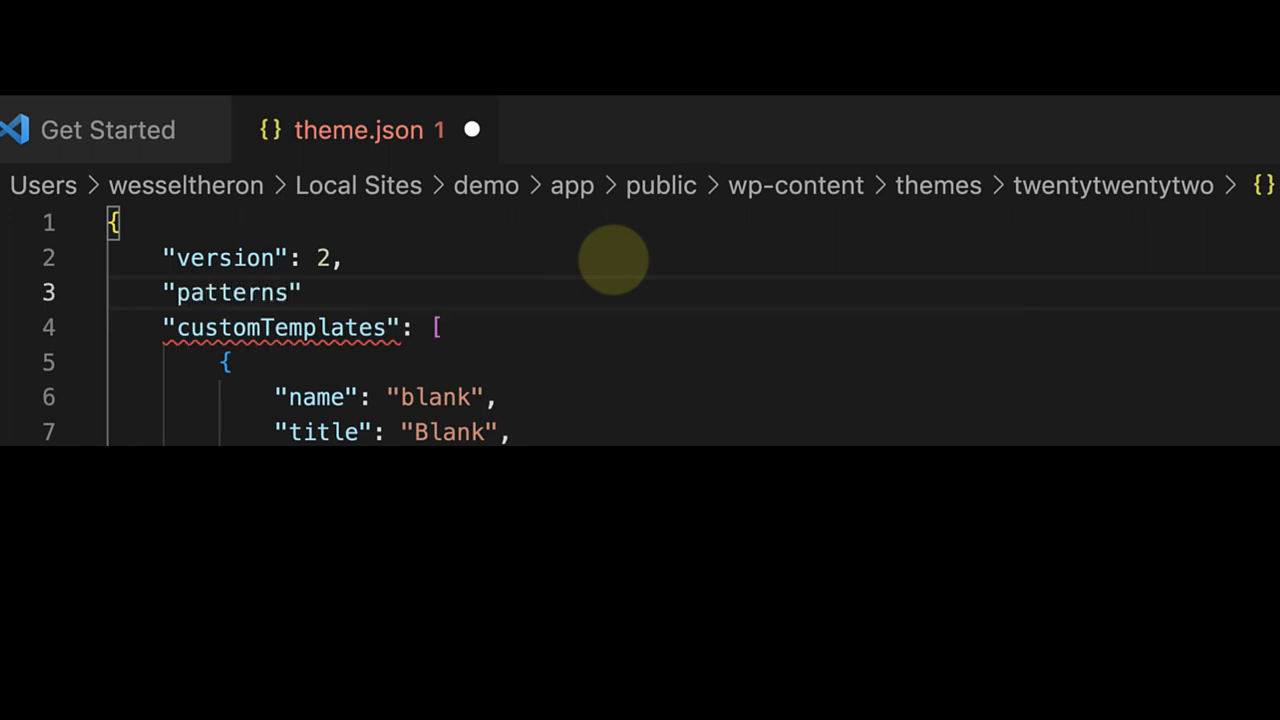
type(":")
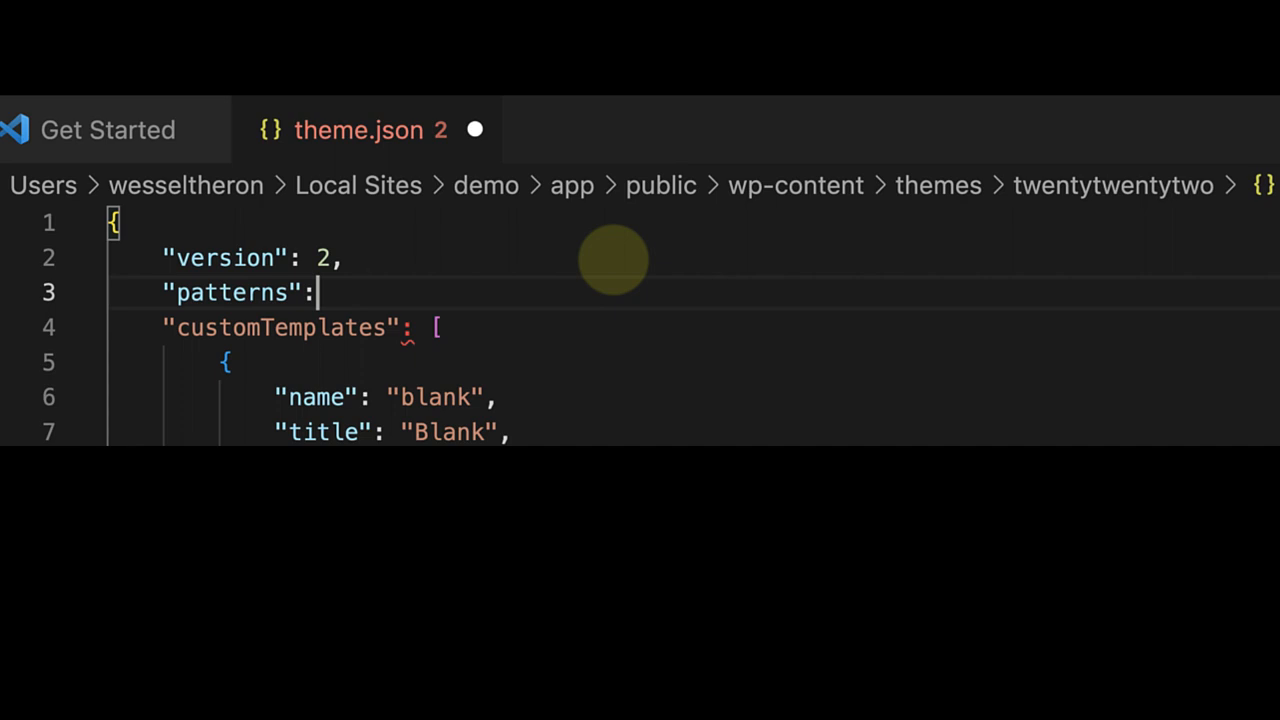
type("[]")
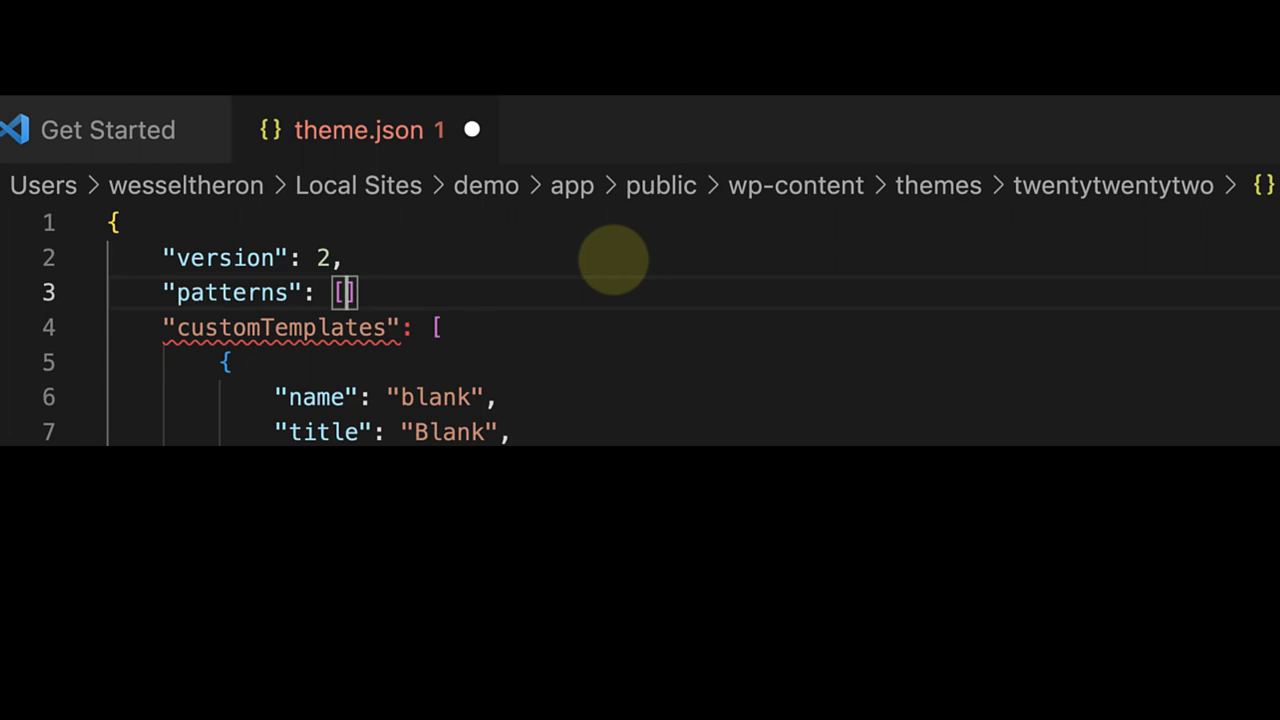
key("Enter")
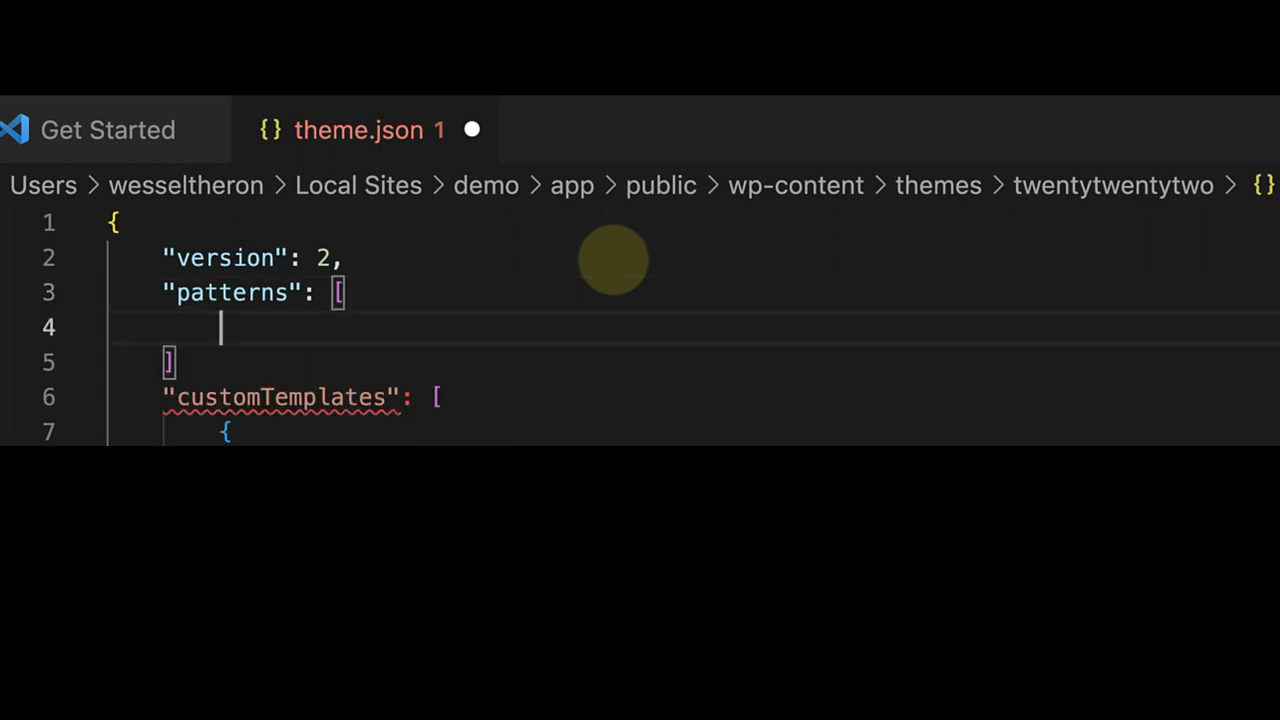
type("\"\"")
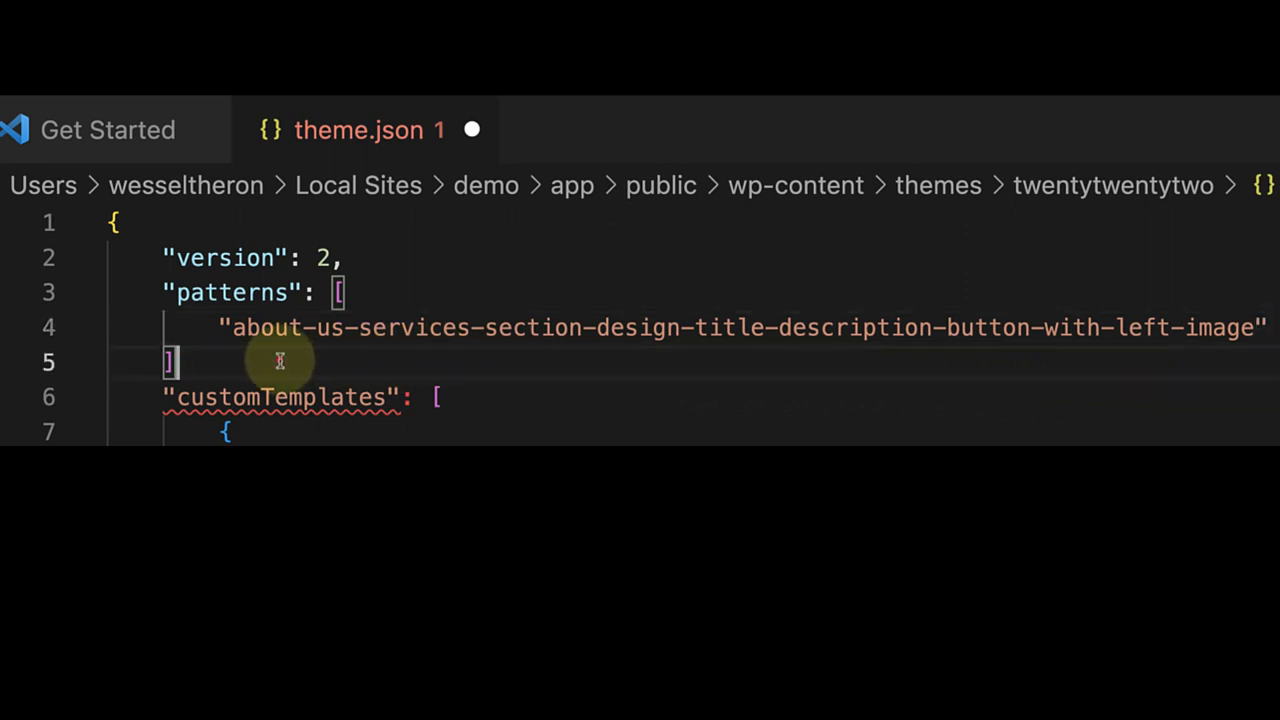
type(",")
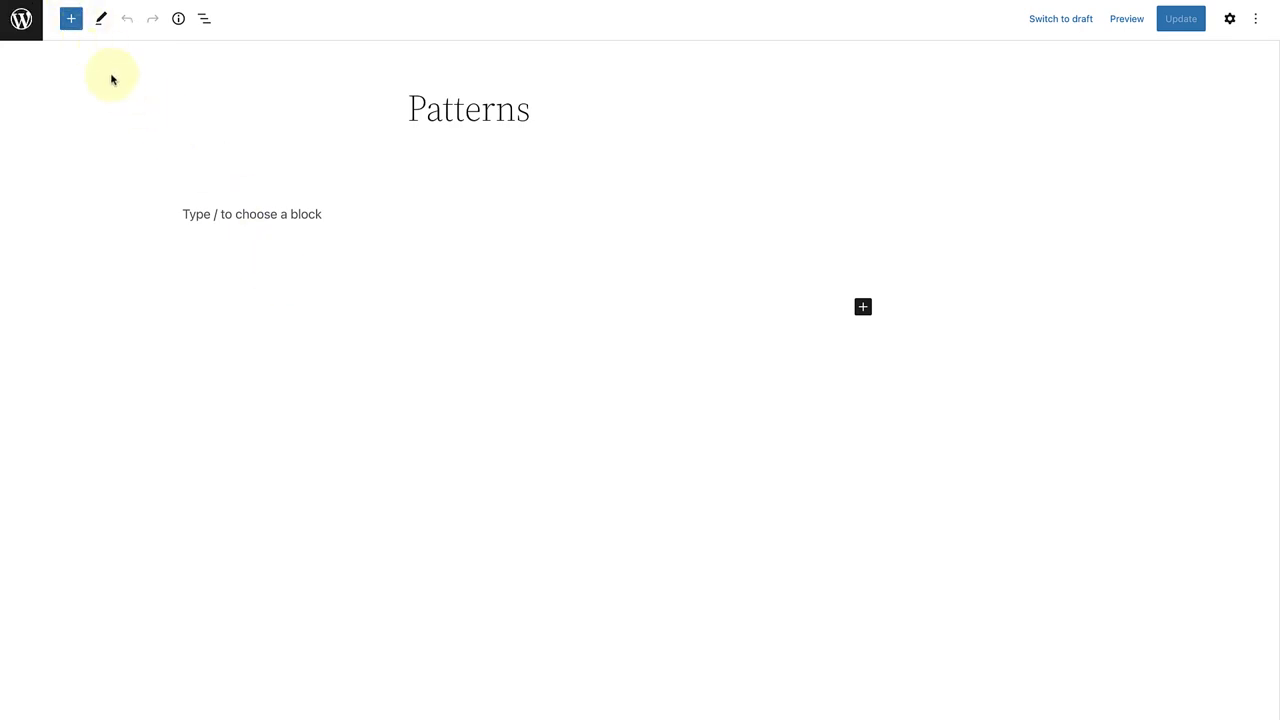
mouse_move(71, 18)
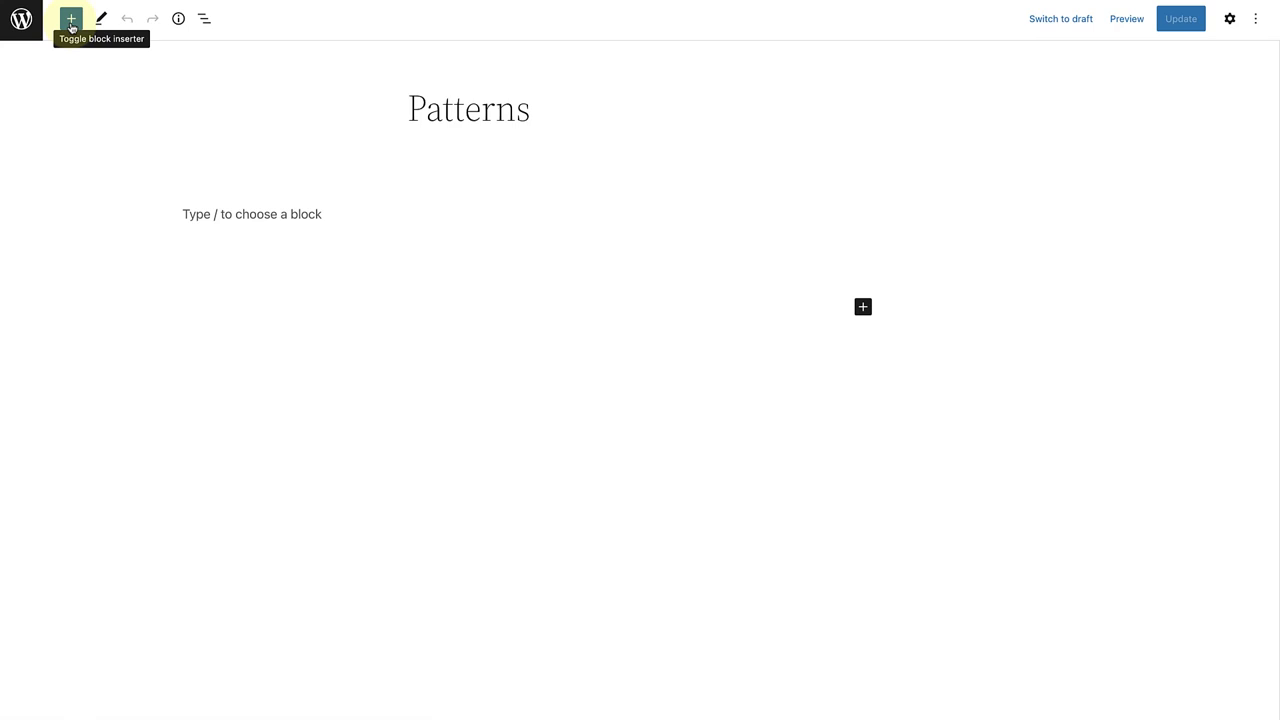
Insert the About us/services pattern from the inserter's Buttons pattern category
left_click(71, 18)
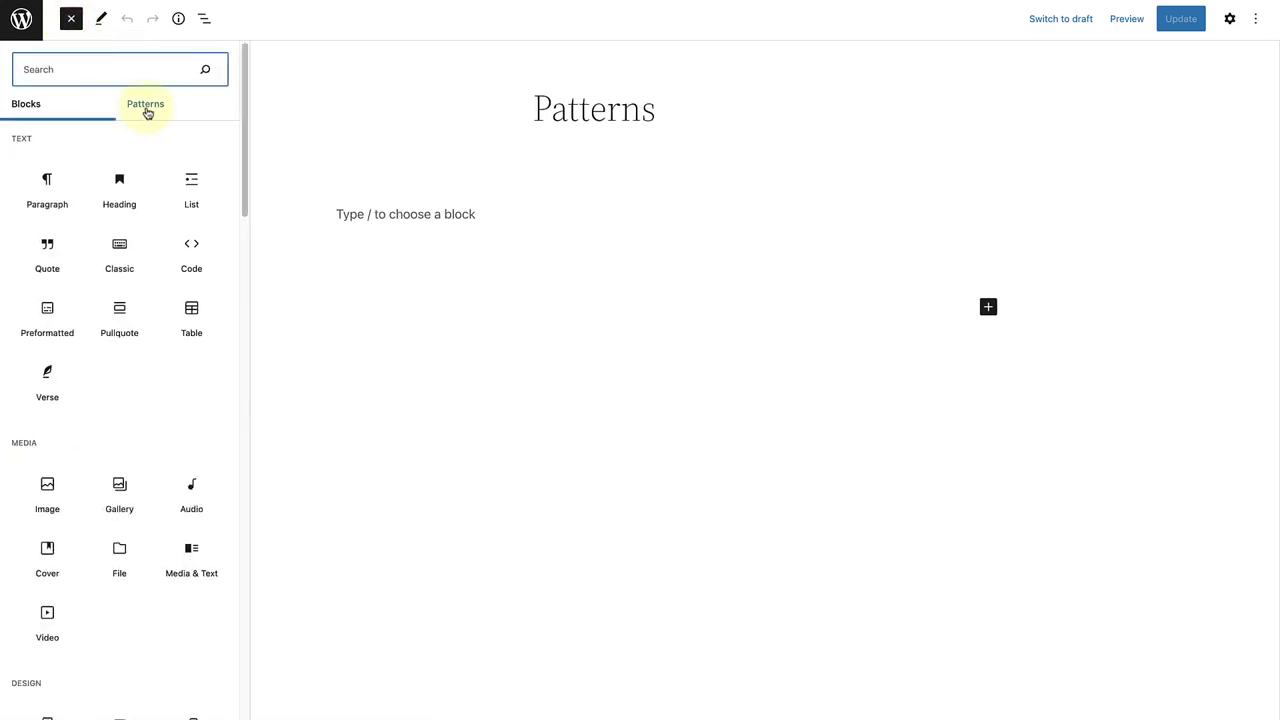
left_click(145, 104)
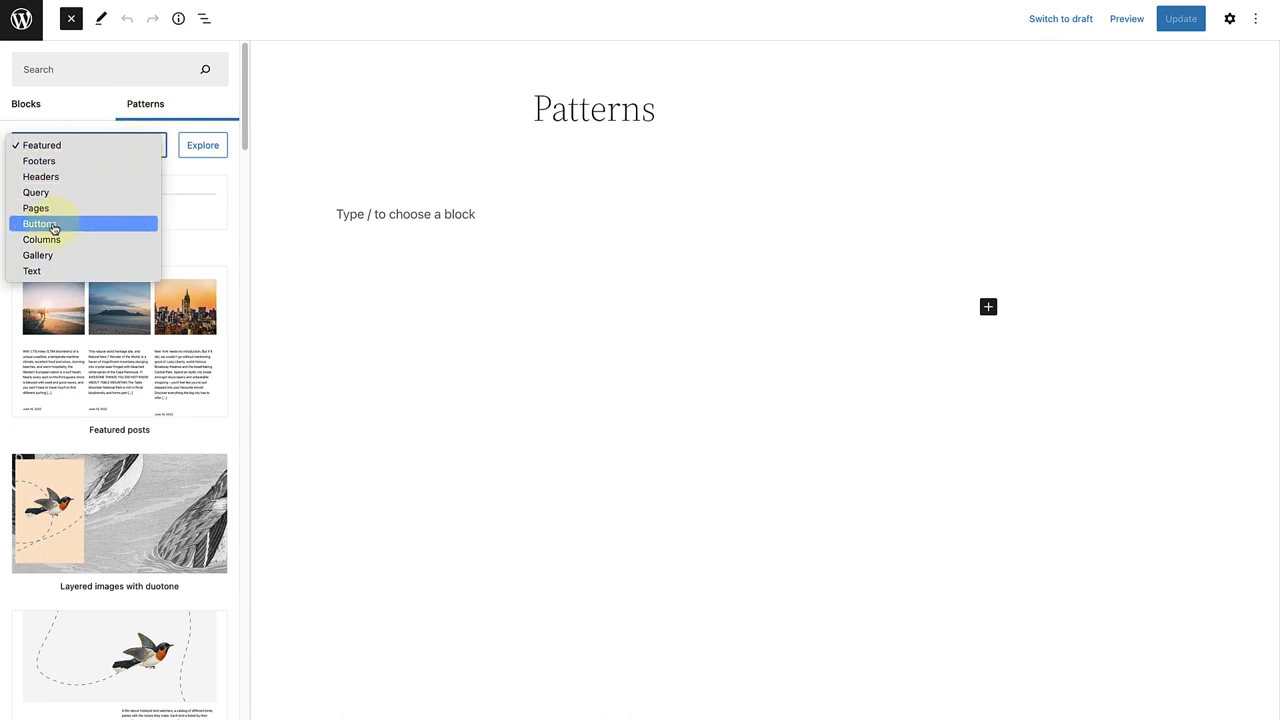
left_click(39, 223)
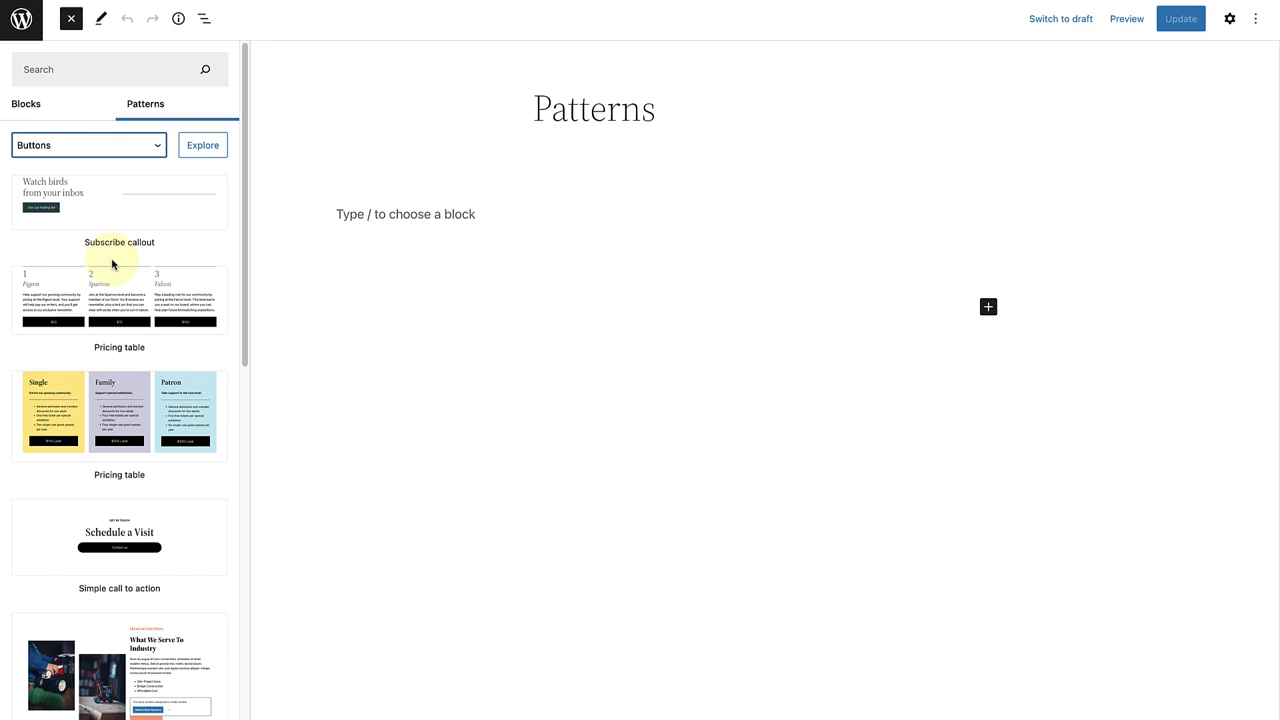
scroll("down", 3)
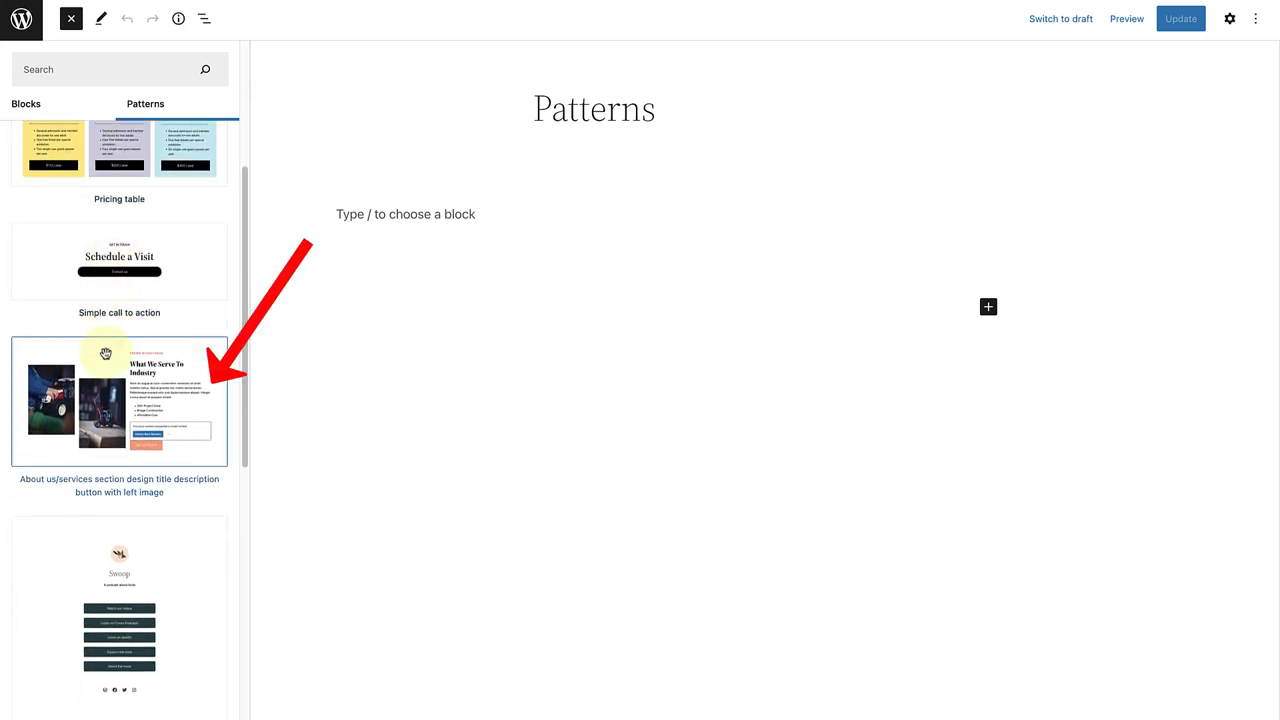
mouse_move(105, 402)
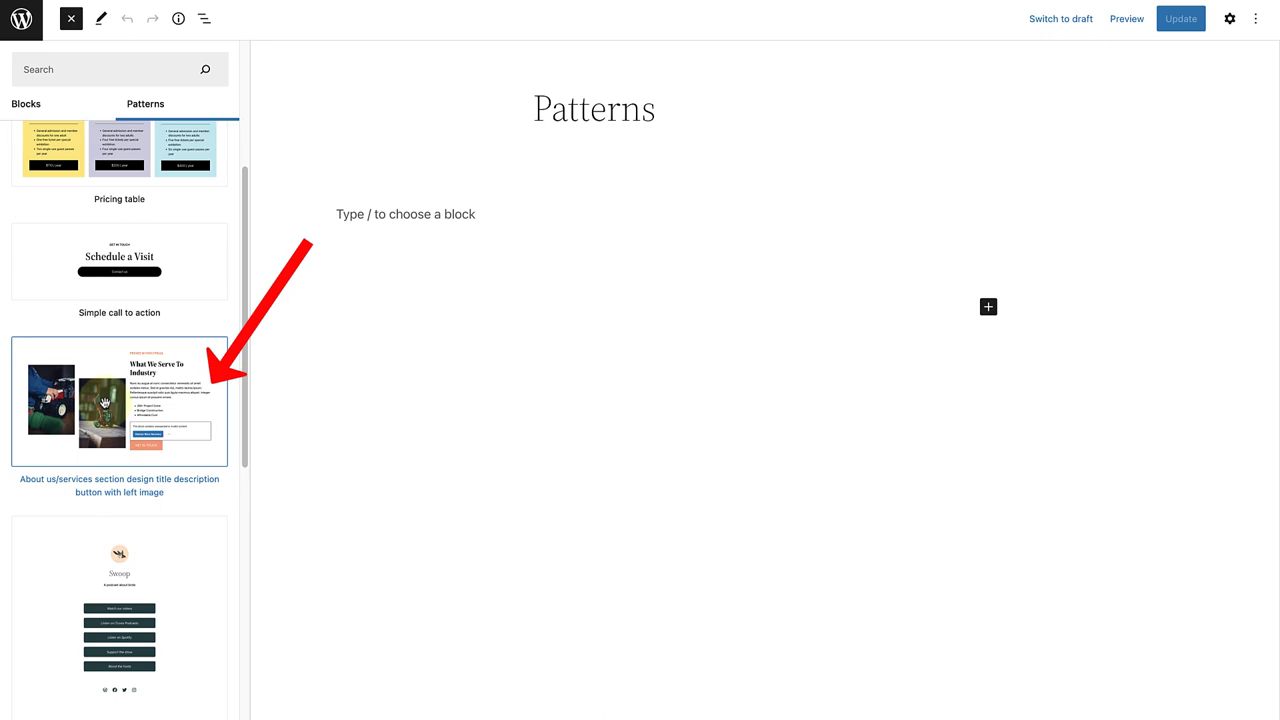
left_click(119, 400)
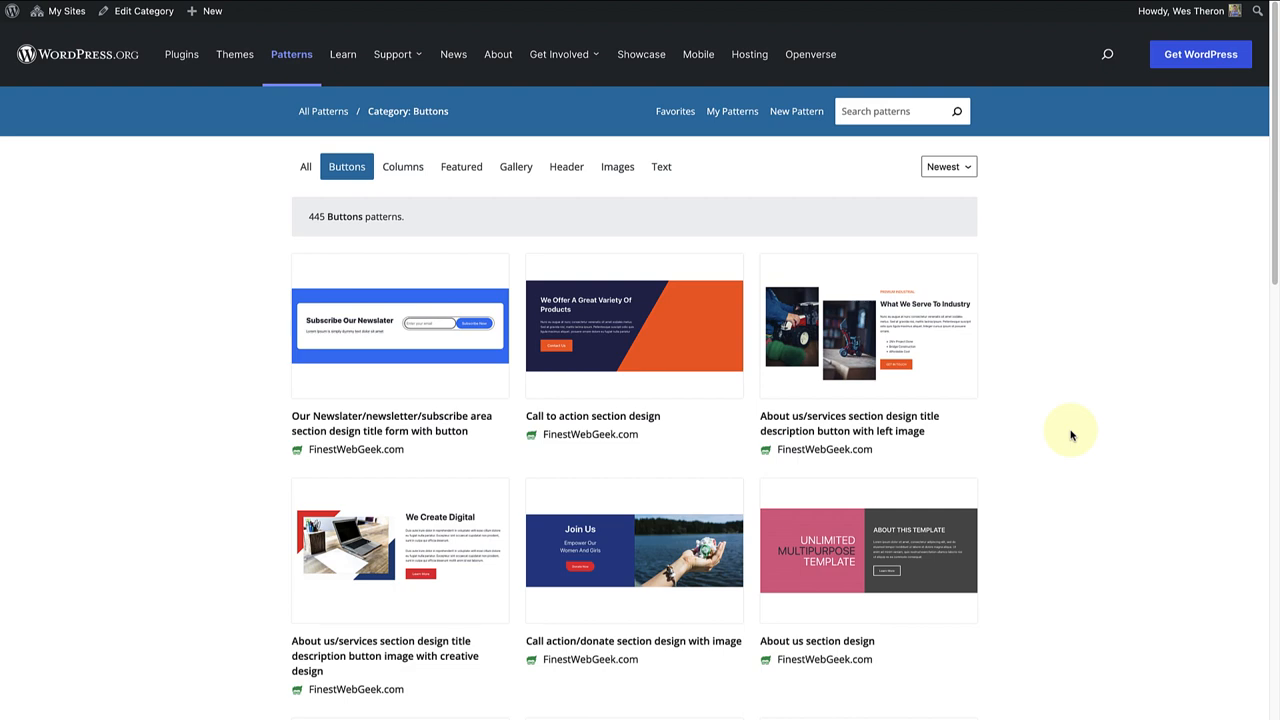
Scroll the Buttons listing and open the Three column section pattern
scroll("down", 3)
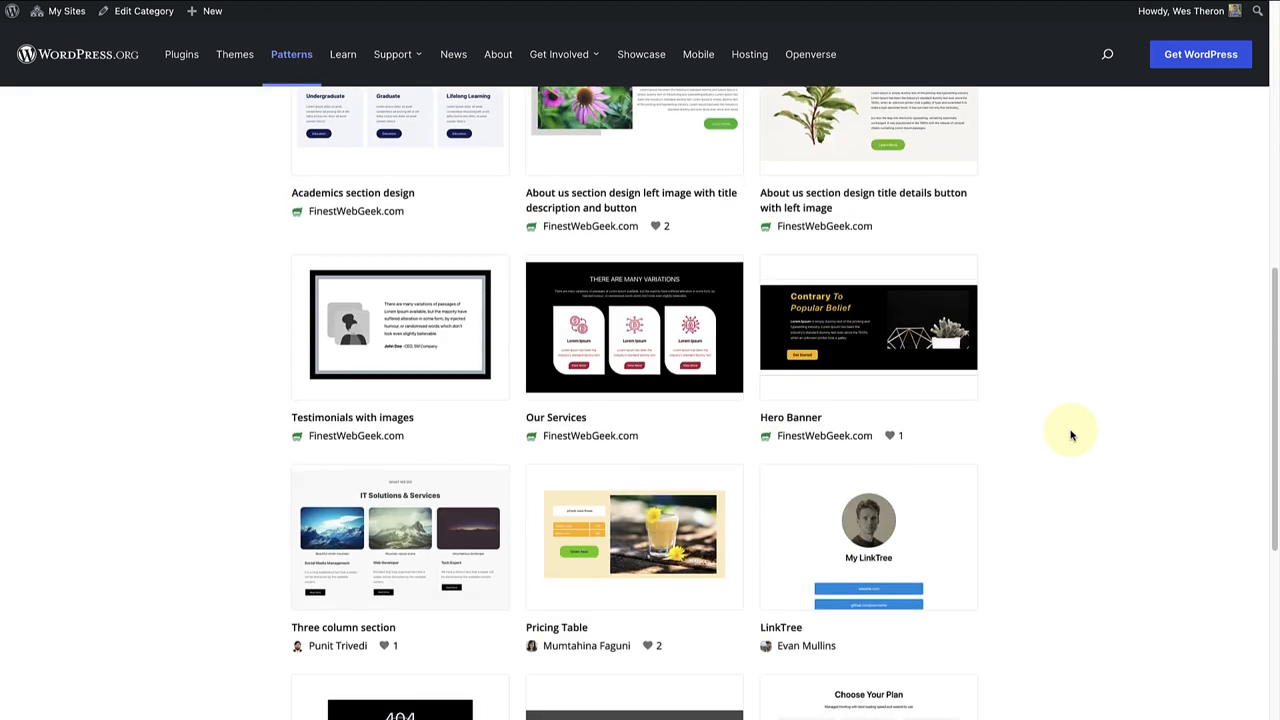
scroll("down", 3)
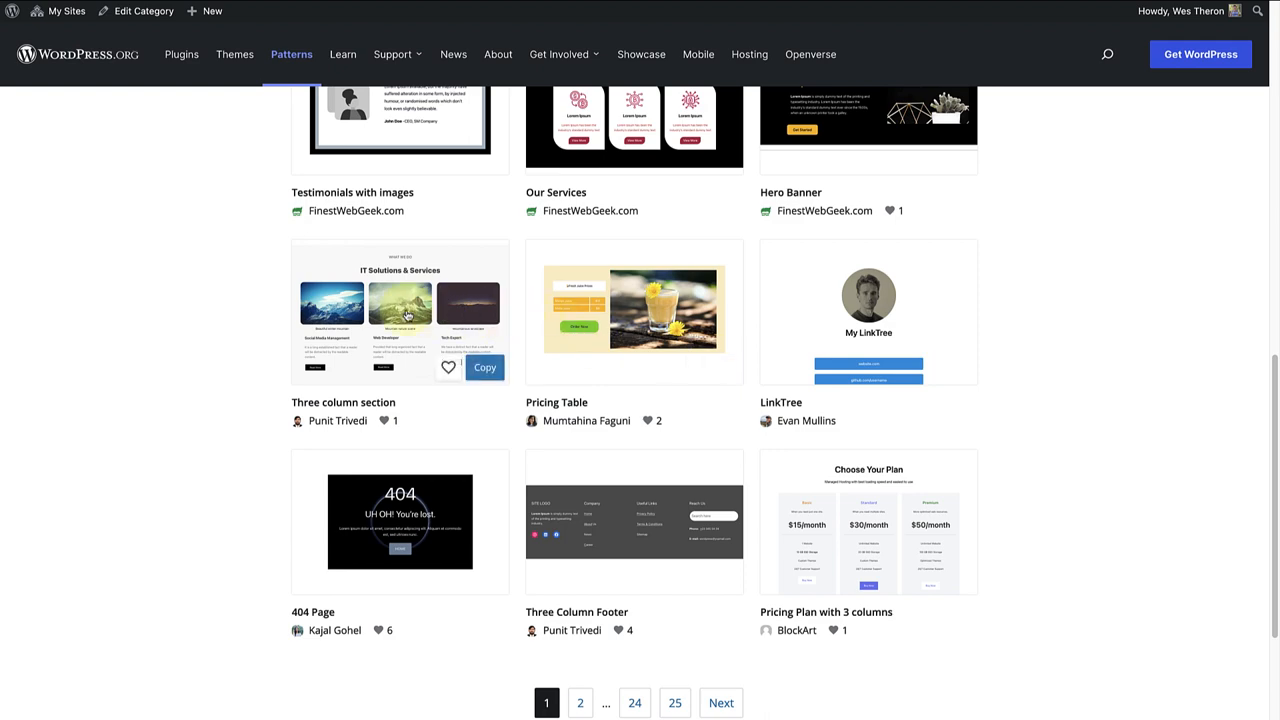
left_click(400, 312)
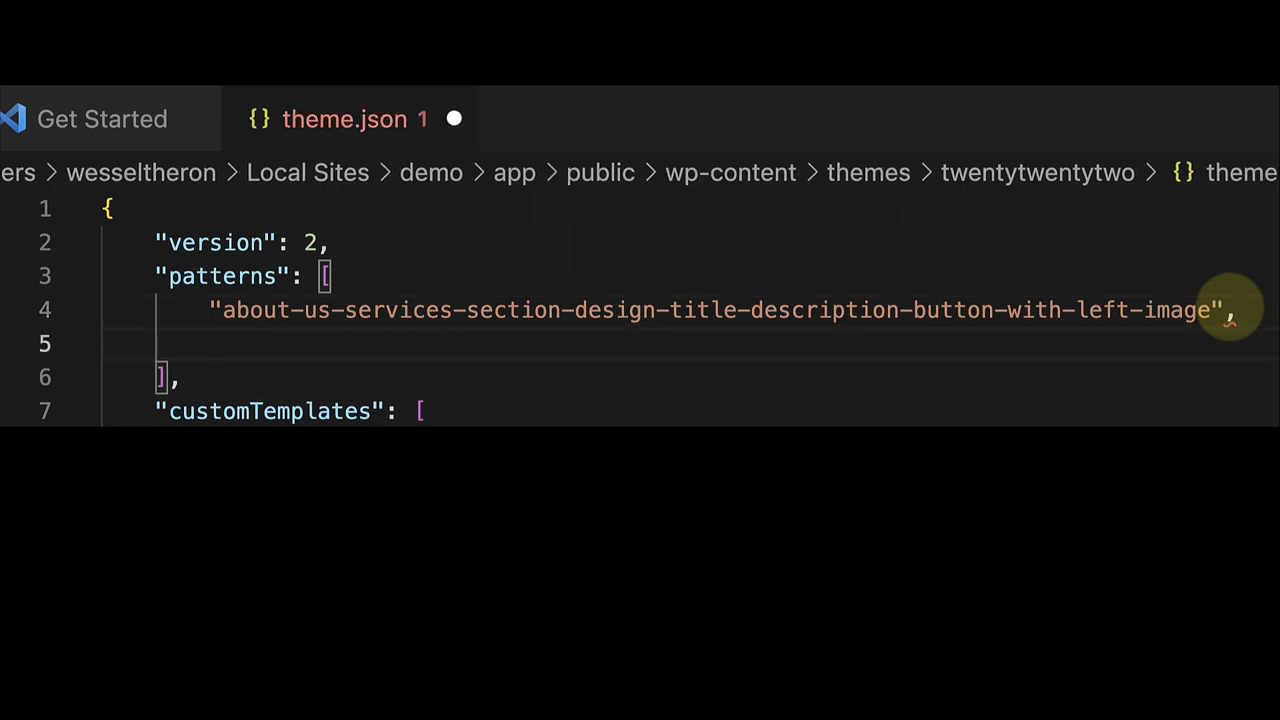
Enter "three-column-section-2" as the second patterns entry in theme.json
type("\"\"")
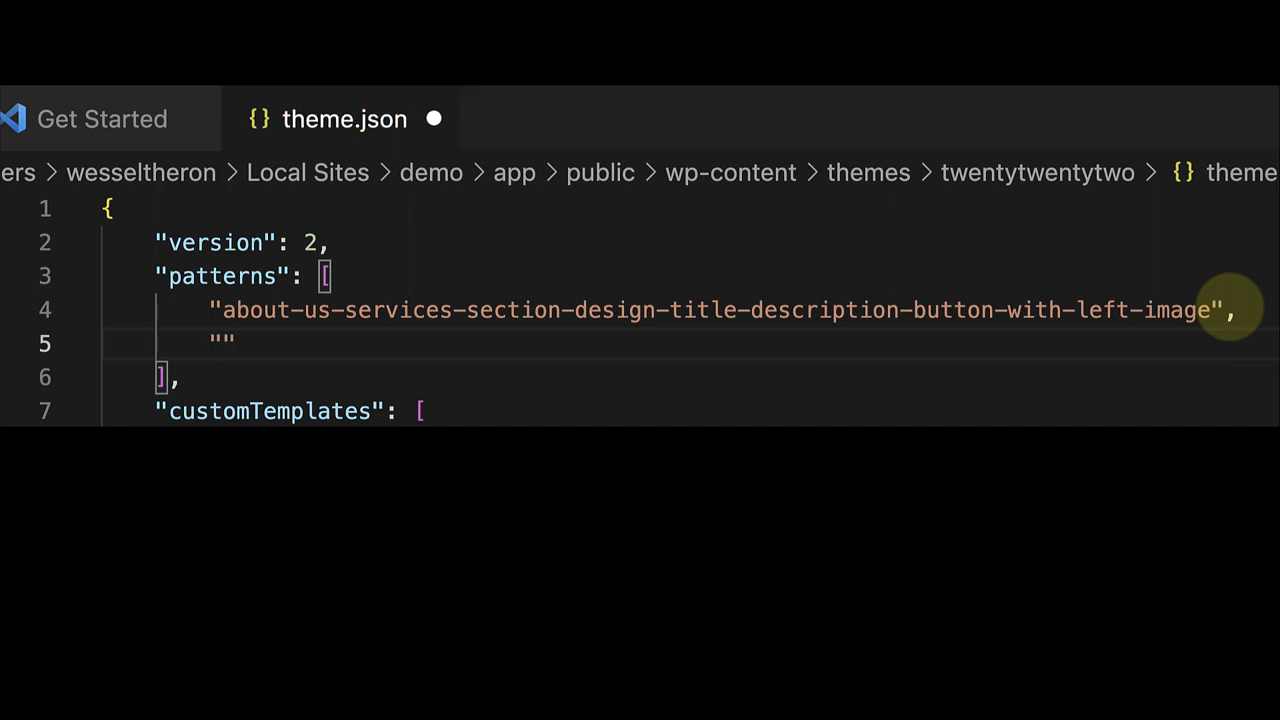
type("three-column-section-2")
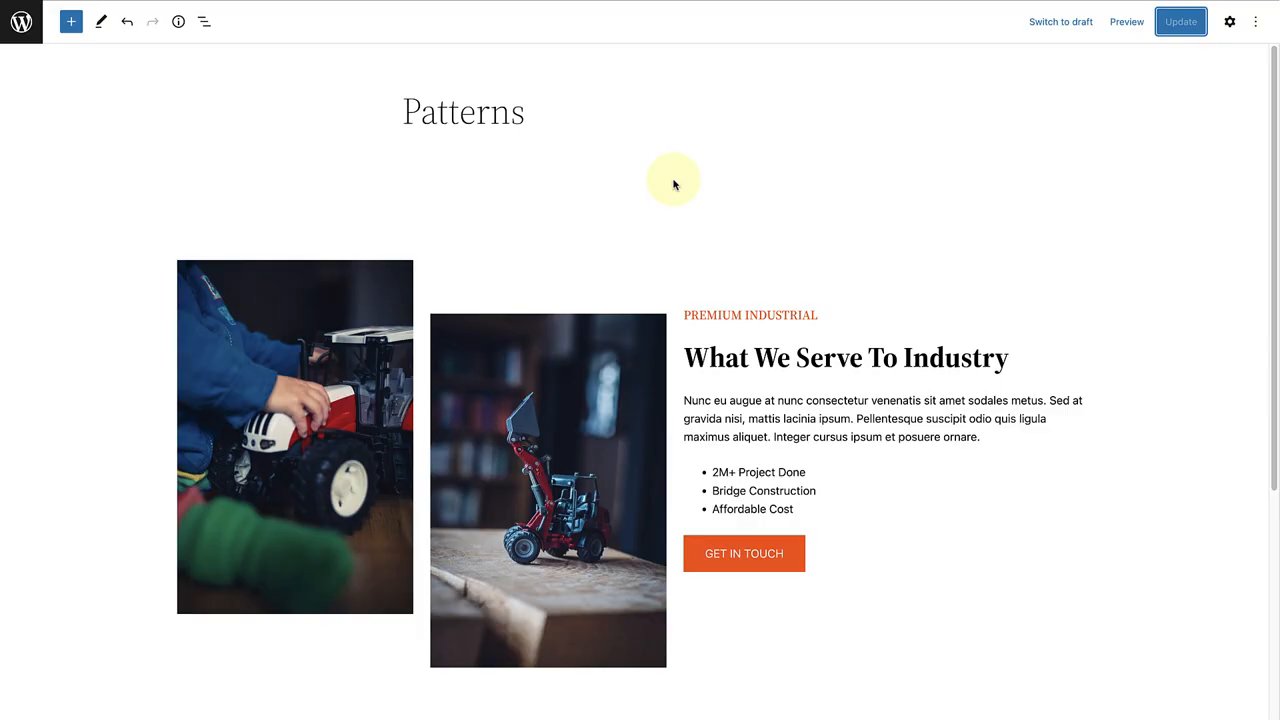
Scroll the inserter's Buttons patterns down to Three column section
left_click(70, 21)
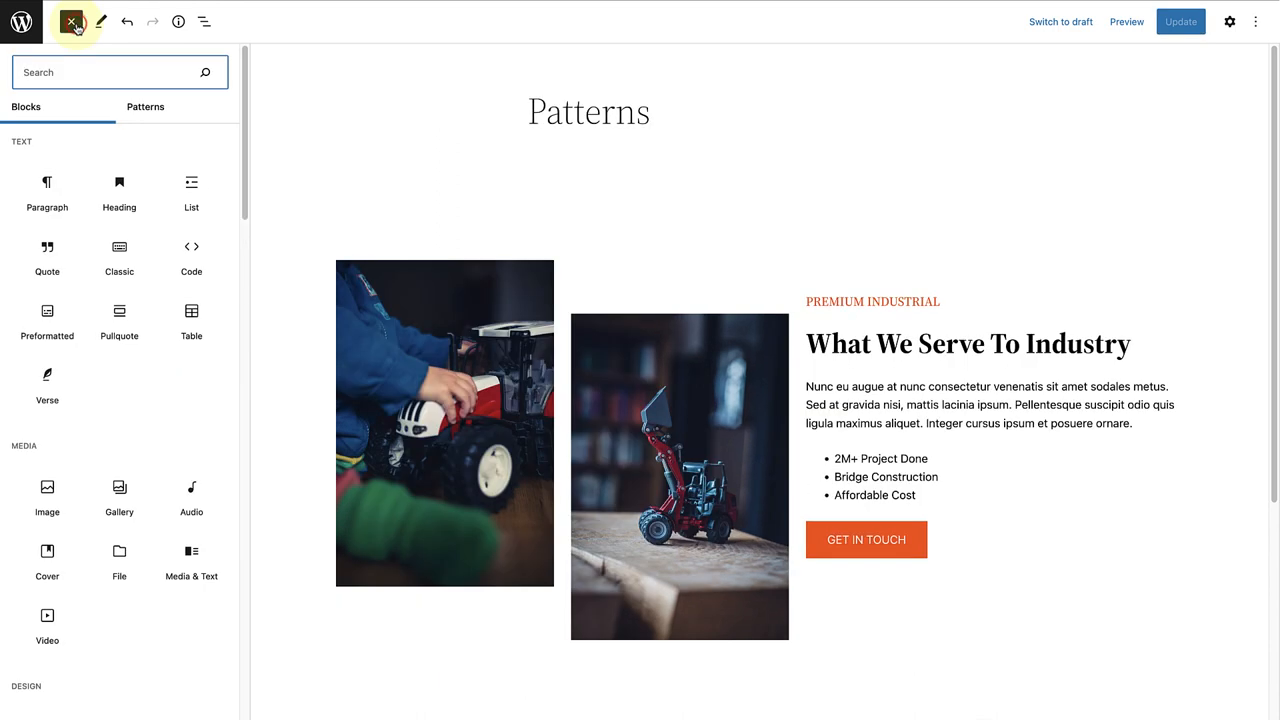
left_click(145, 106)
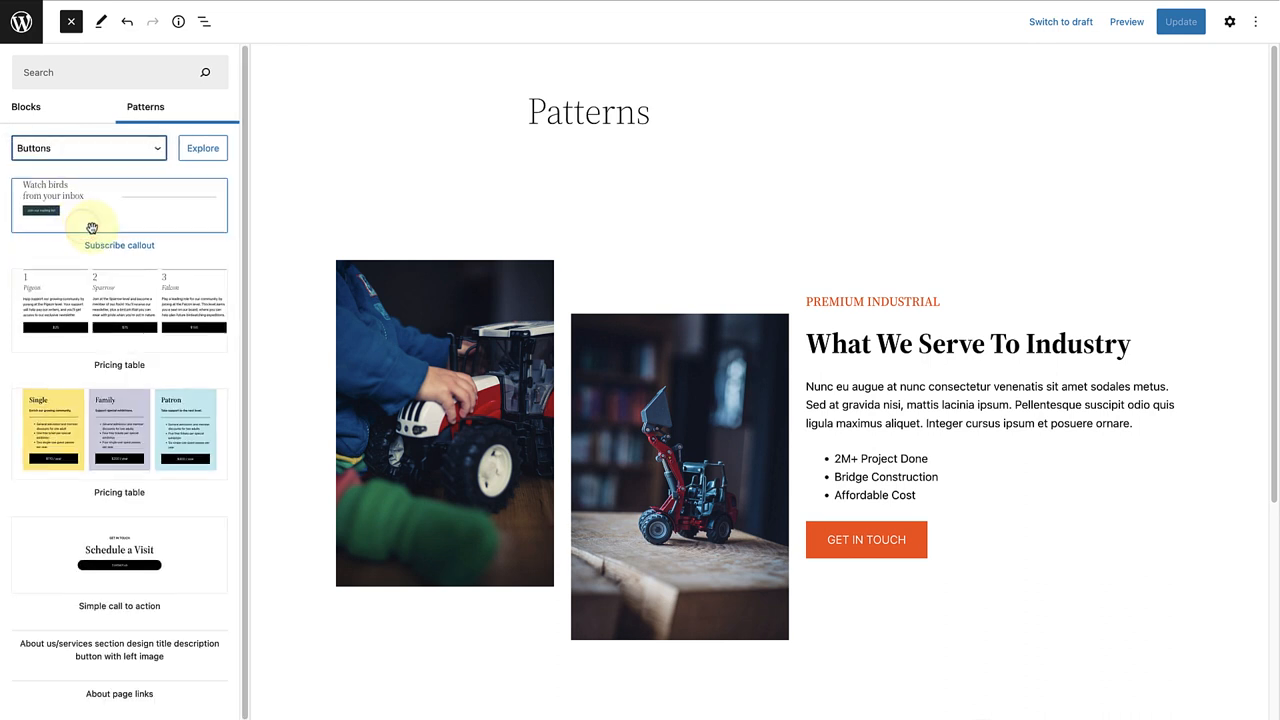
scroll("down", 3)
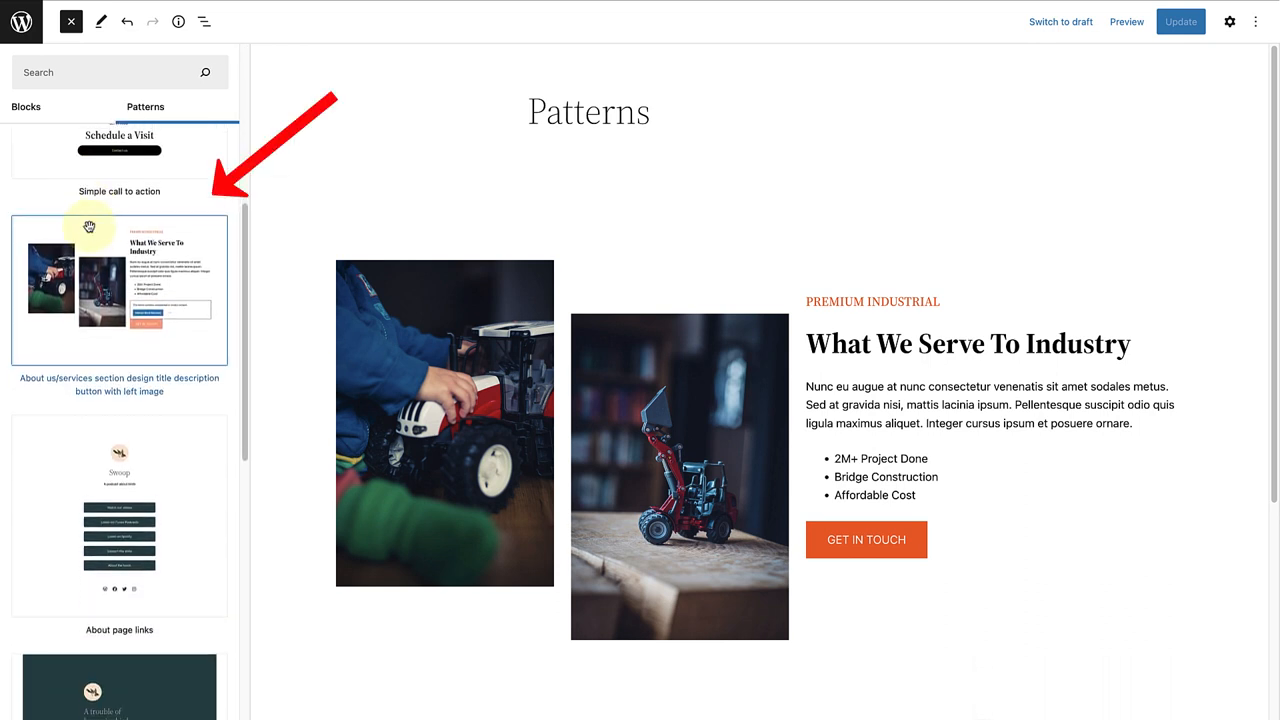
scroll("down", 3)
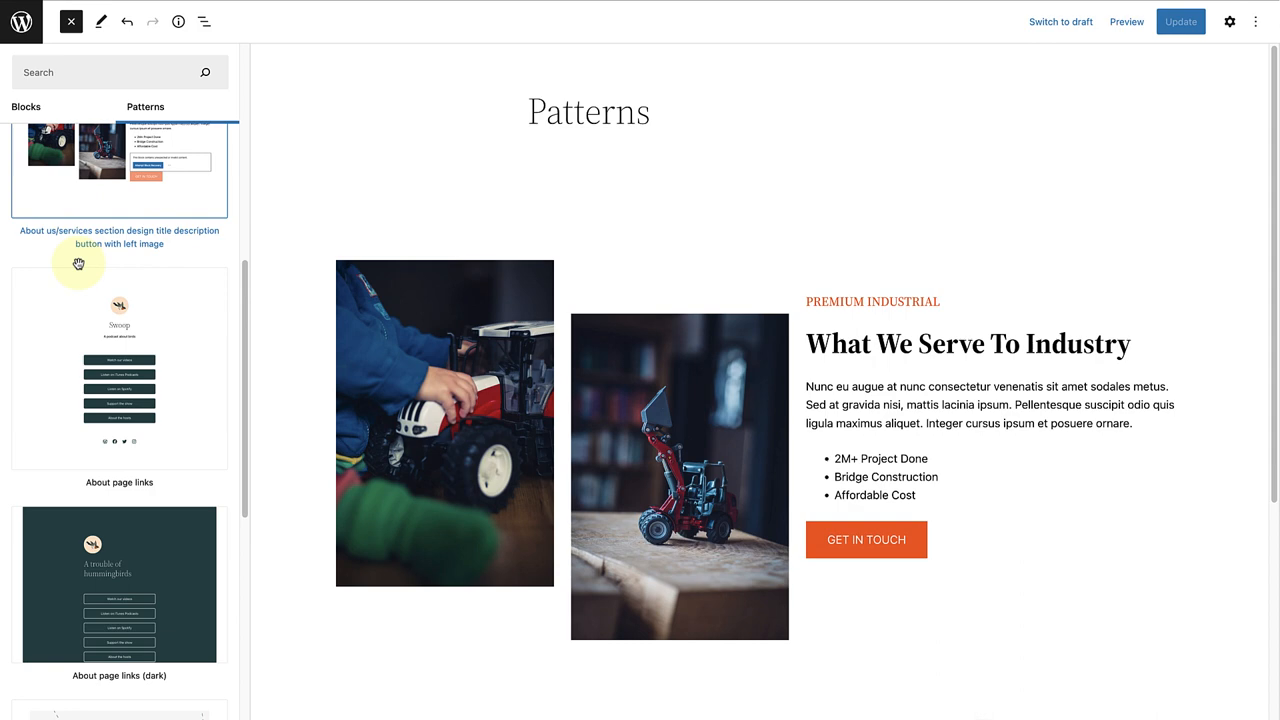
scroll("down", 3)
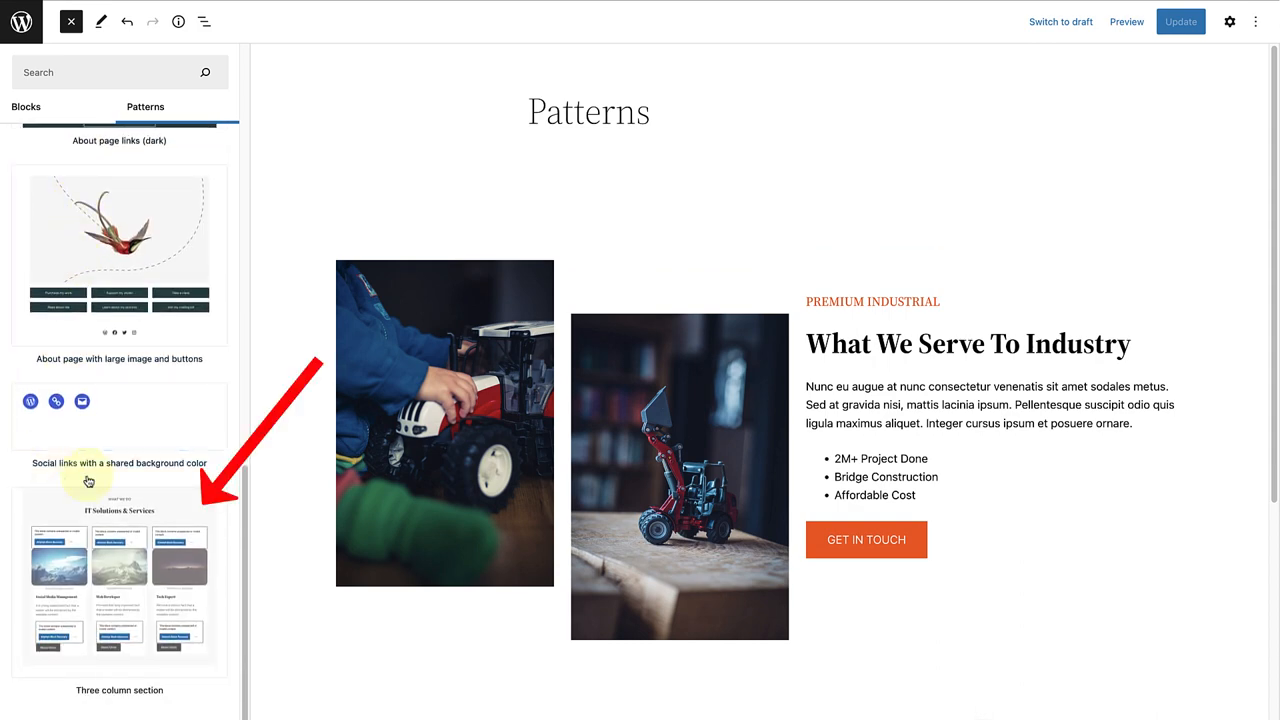